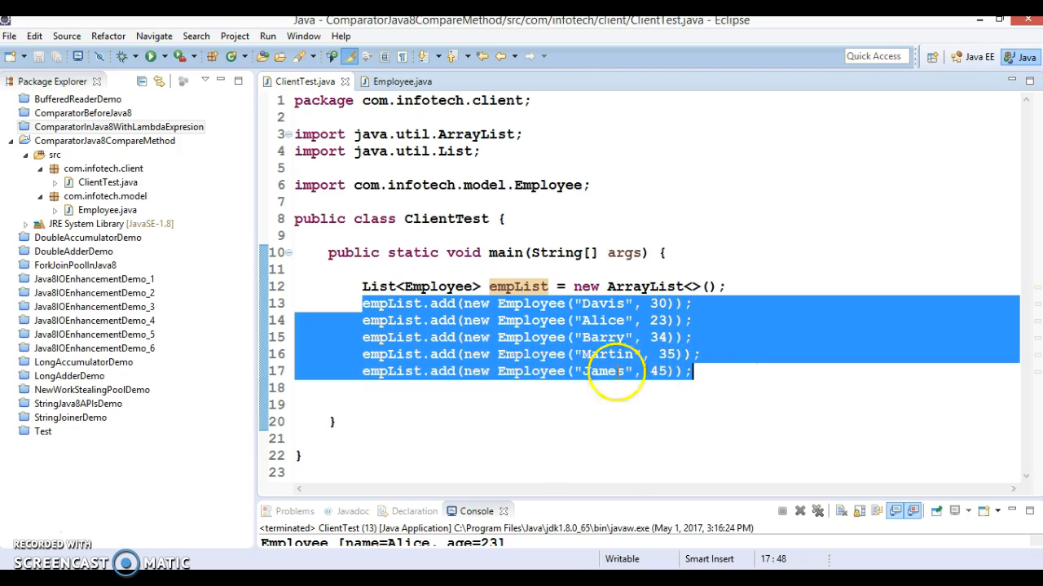
Step: Review the Employee class and its constructor, then return to ClientTest
{"action": "double_click", "coordinate": [531, 303]}
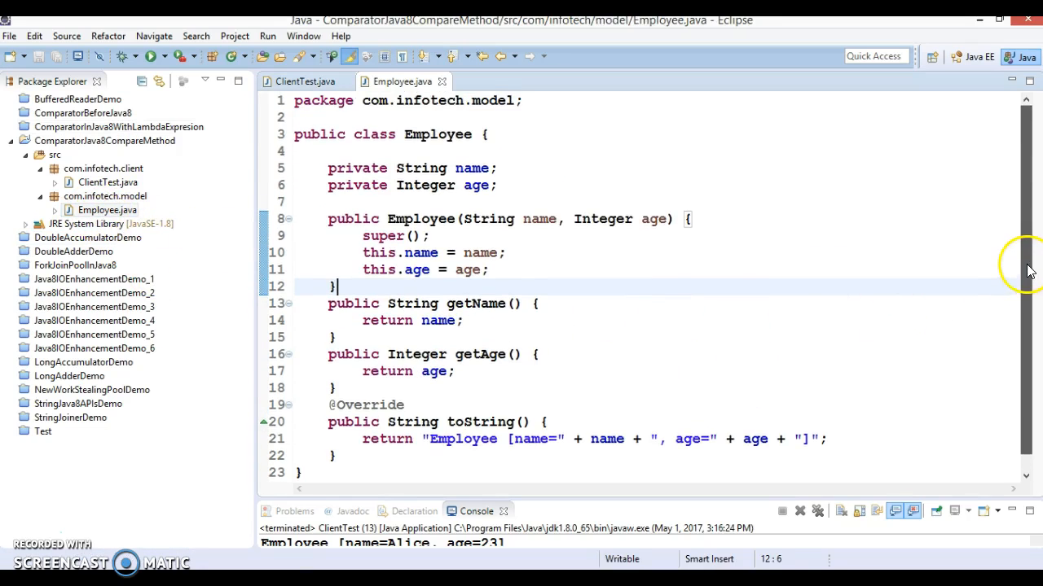
{"action": "double_click", "coordinate": [437, 134]}
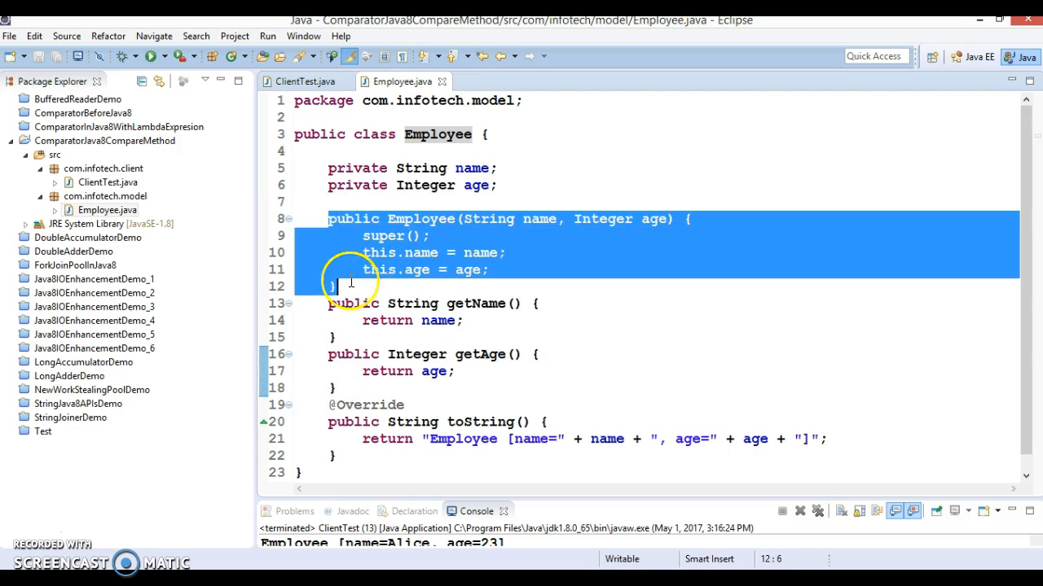
{"action": "left_click", "coordinate": [332, 404]}
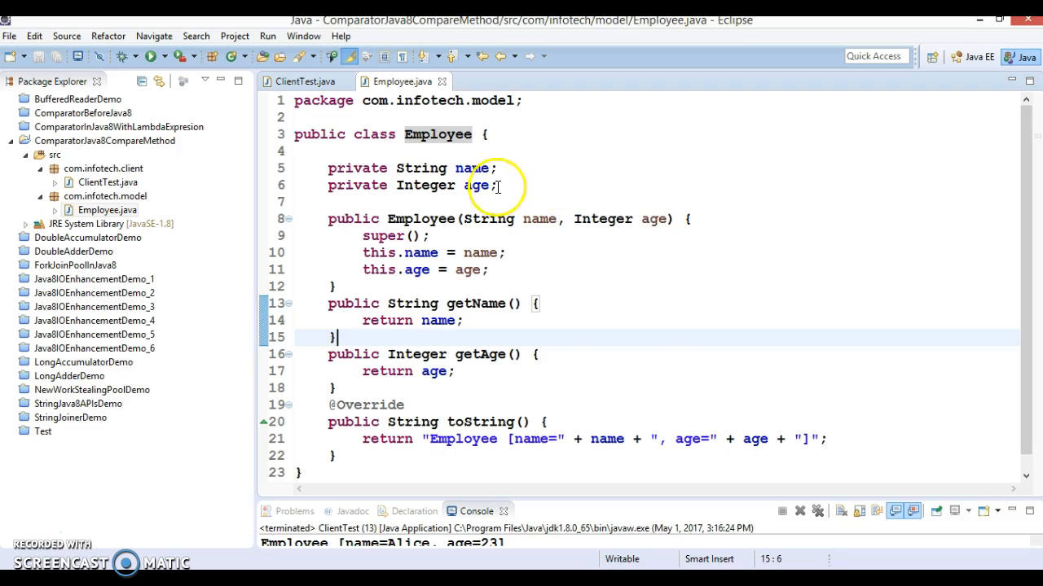
{"action": "left_click", "coordinate": [306, 81]}
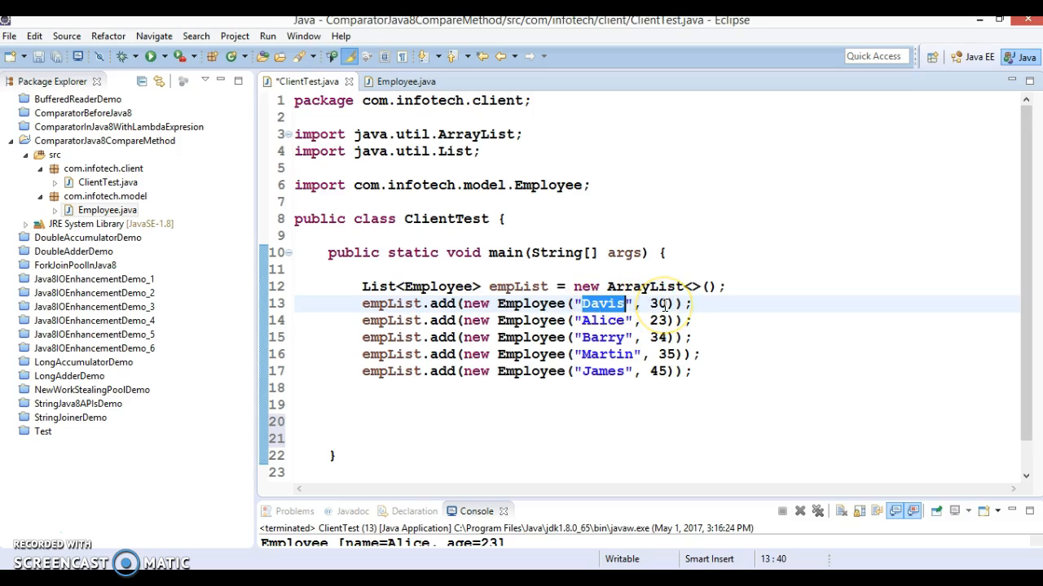
{"action": "mouse_move", "coordinate": [583, 389]}
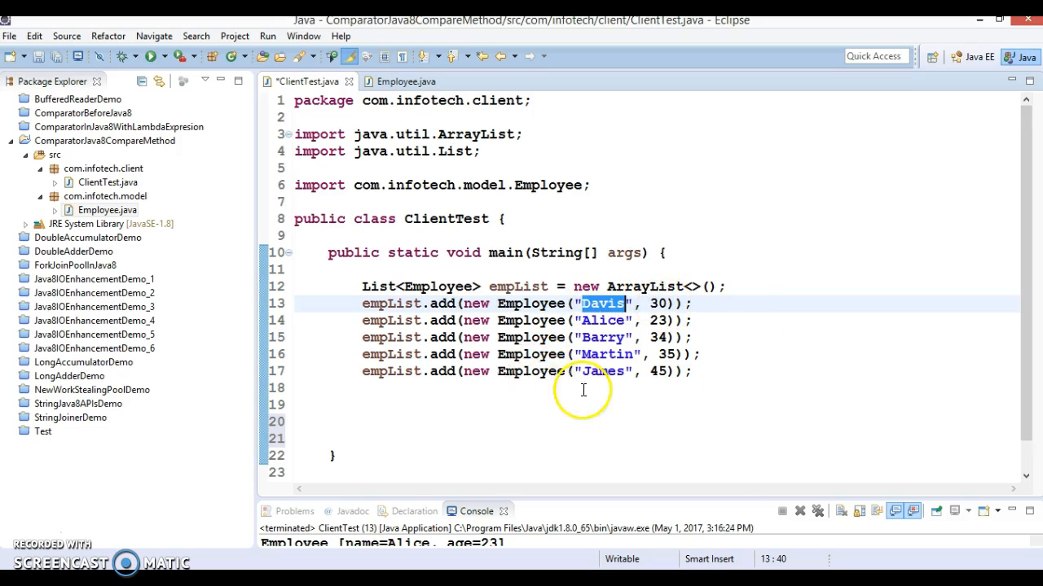
{"action": "mouse_move", "coordinate": [639, 342]}
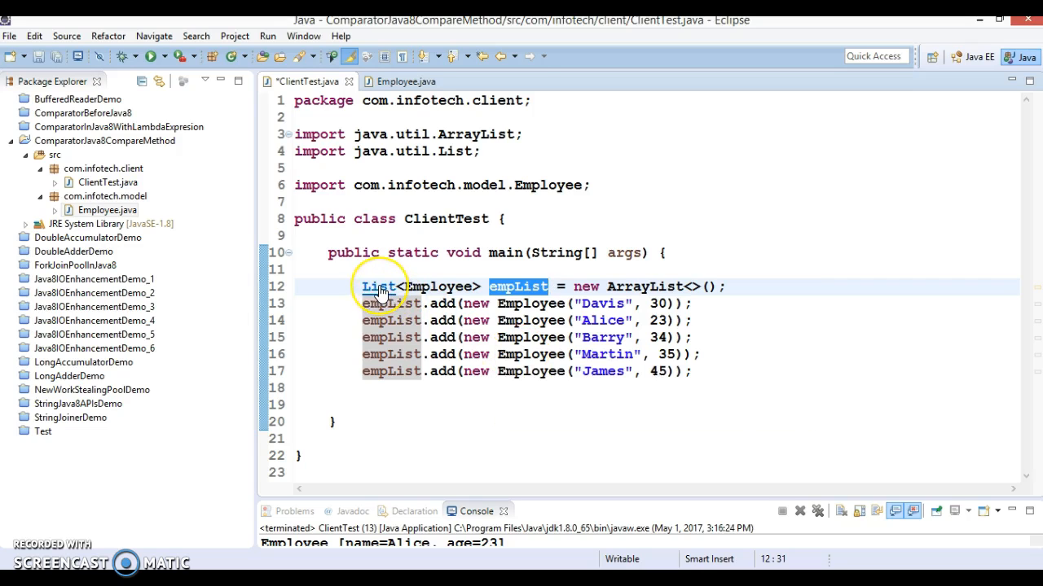
Step: Show List's default sort(Comparator) method in the List interface source
{"action": "left_click", "coordinate": [377, 286]}
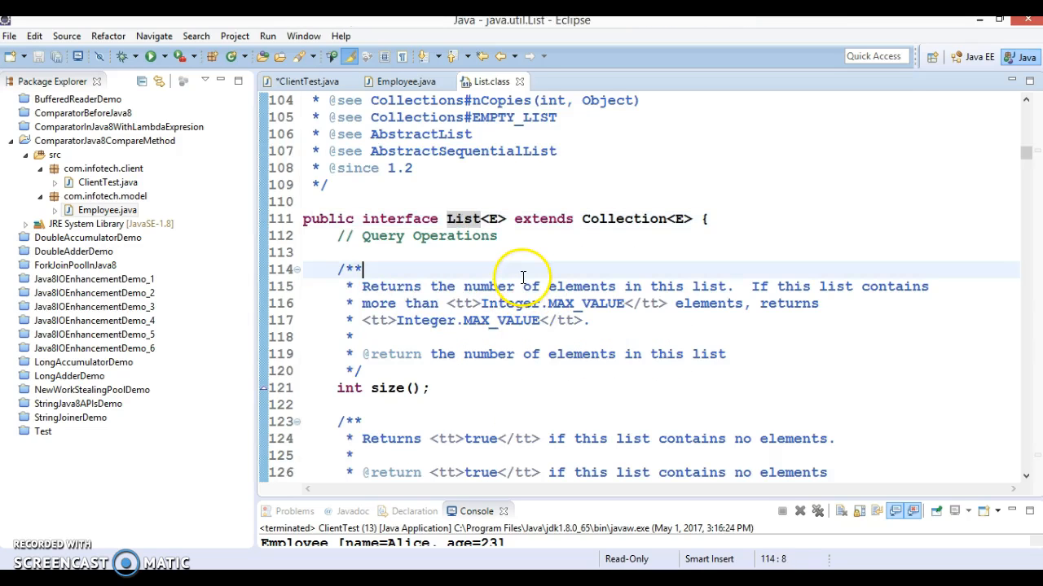
{"action": "left_click", "coordinate": [534, 253]}
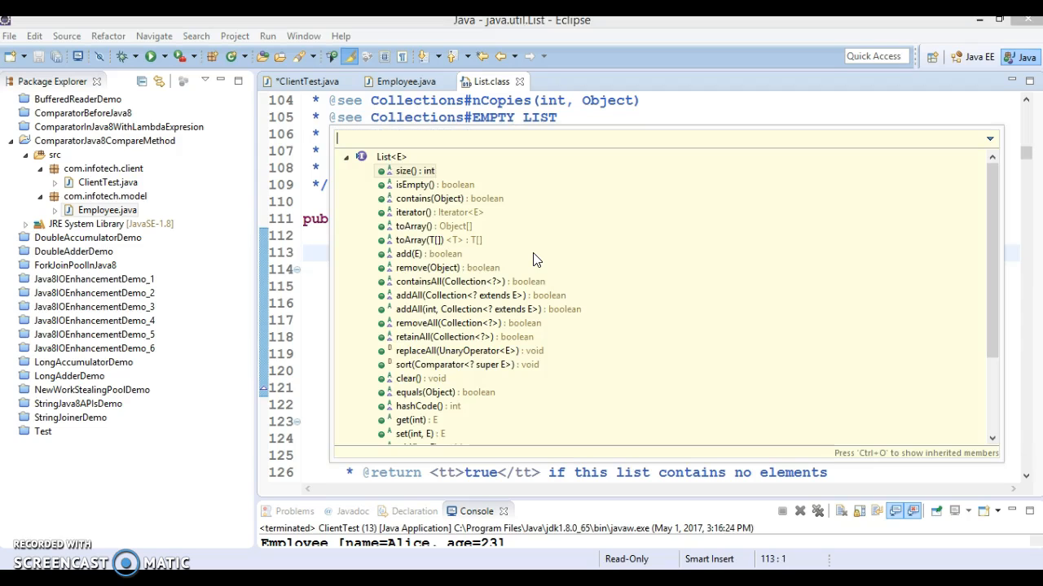
{"action": "type", "text": "sort"}
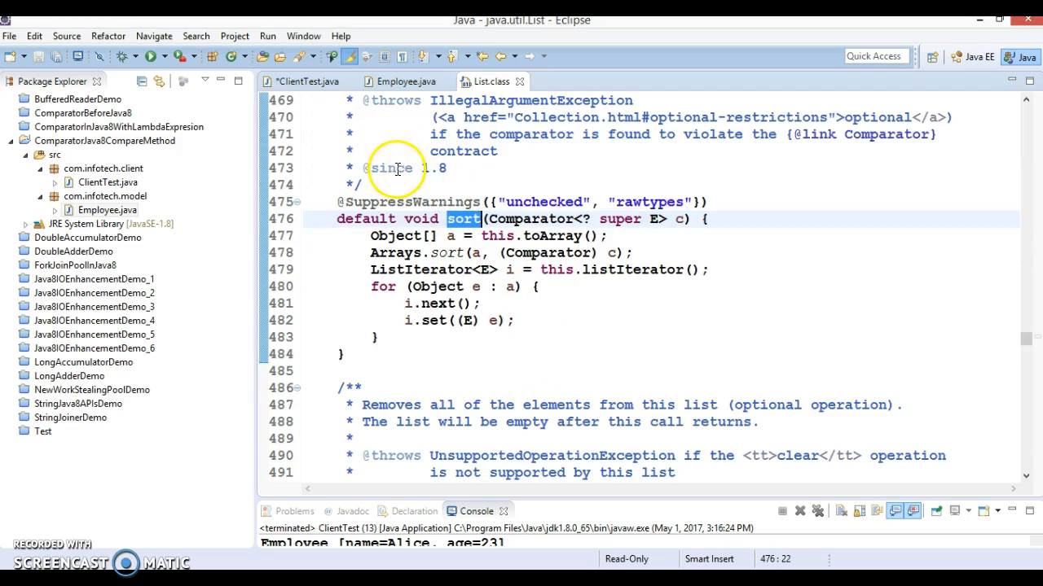
{"action": "left_click", "coordinate": [431, 168]}
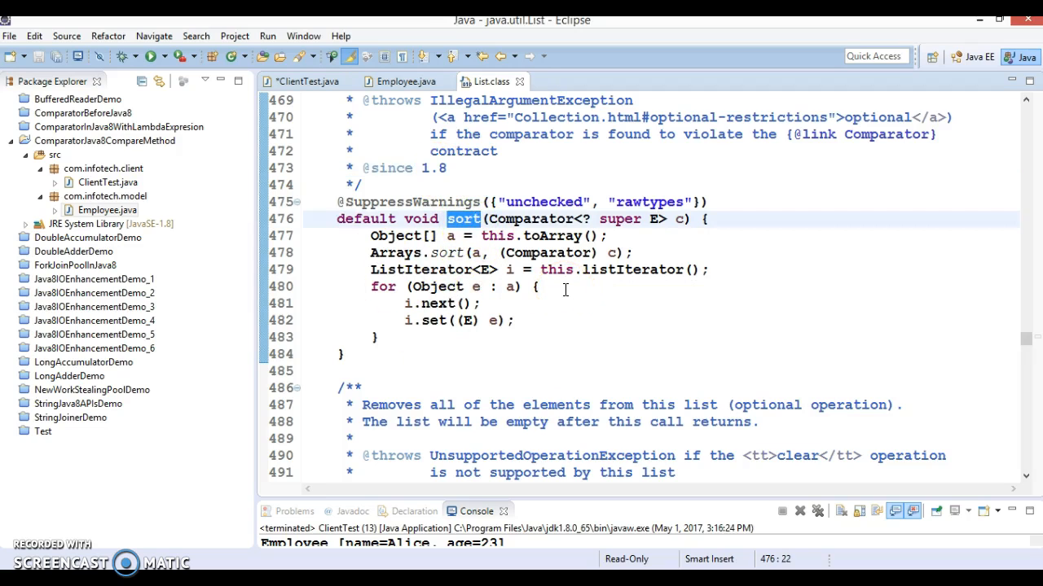
{"action": "mouse_move", "coordinate": [308, 82]}
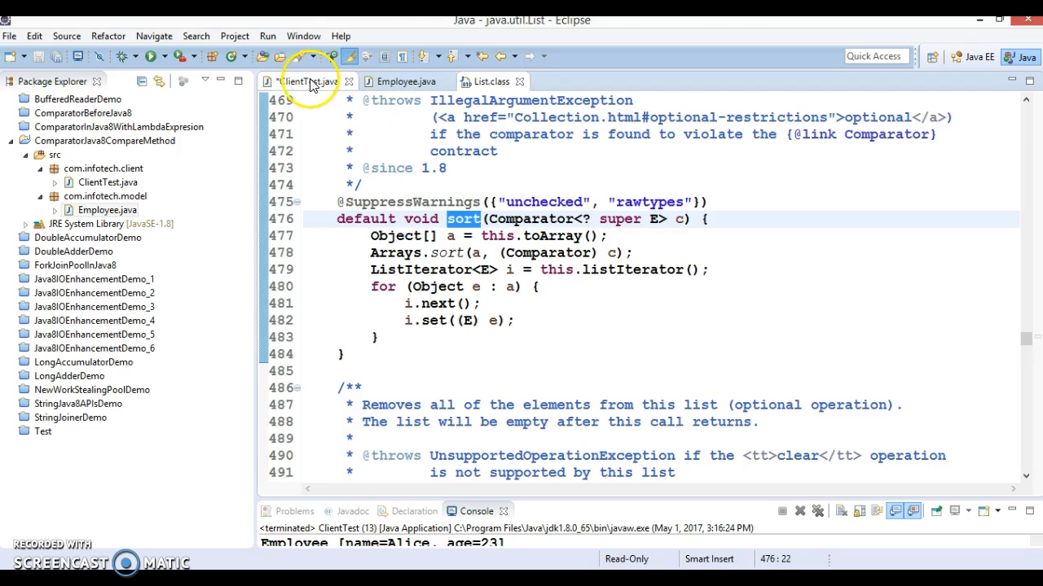
Step: Return to ClientTest's main method with the five-employee list
{"action": "left_click", "coordinate": [308, 81]}
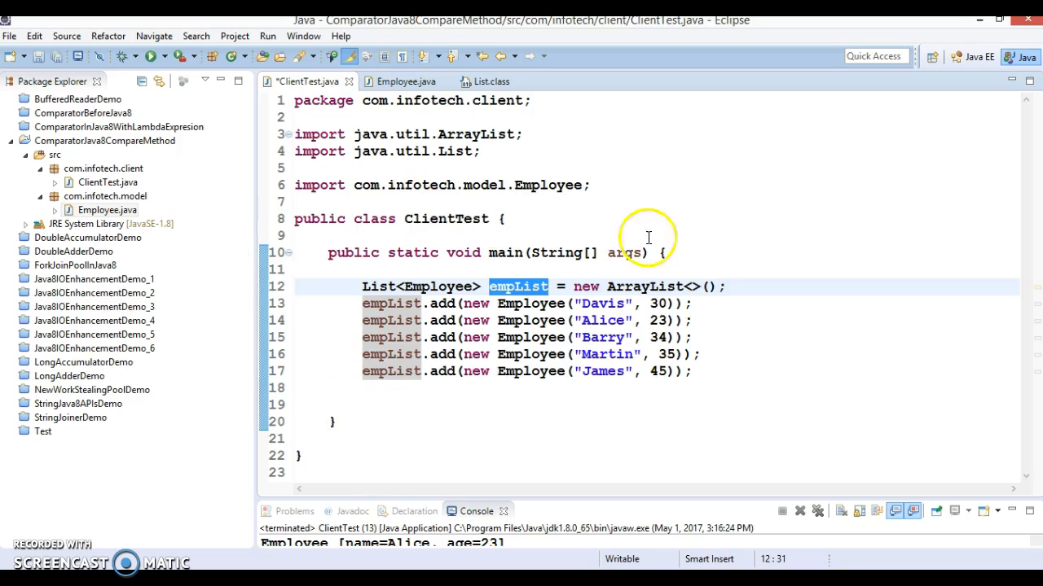
{"action": "mouse_move", "coordinate": [293, 231]}
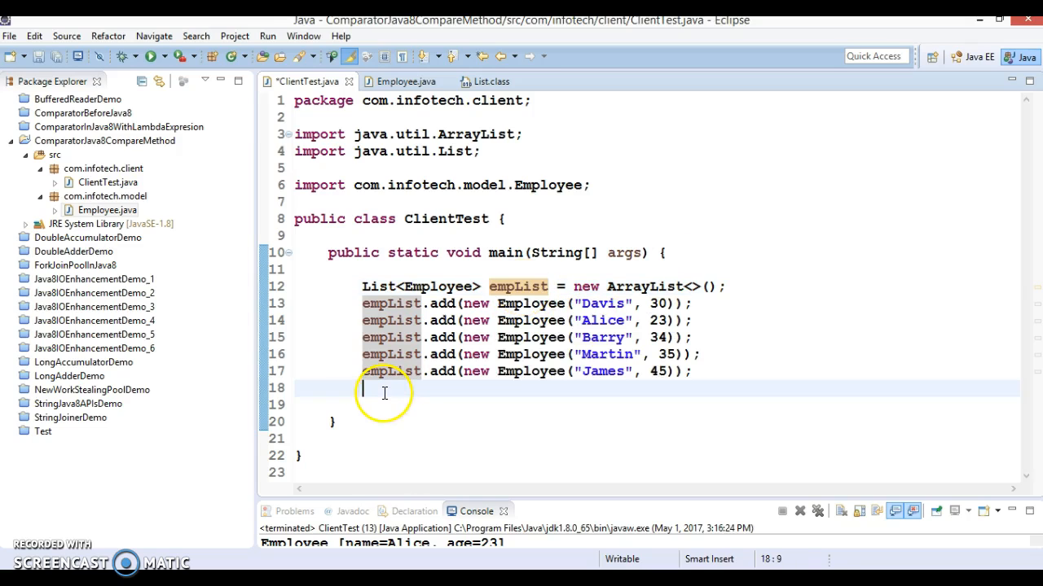
Step: Add a "Before Sorting...." println and empList.forEach(System.out::println) below the add calls
{"action": "type", "text": "empList"}
{"action": "left_click", "coordinate": [655, 403]}
{"action": "type", "text": "System.out.println();"}
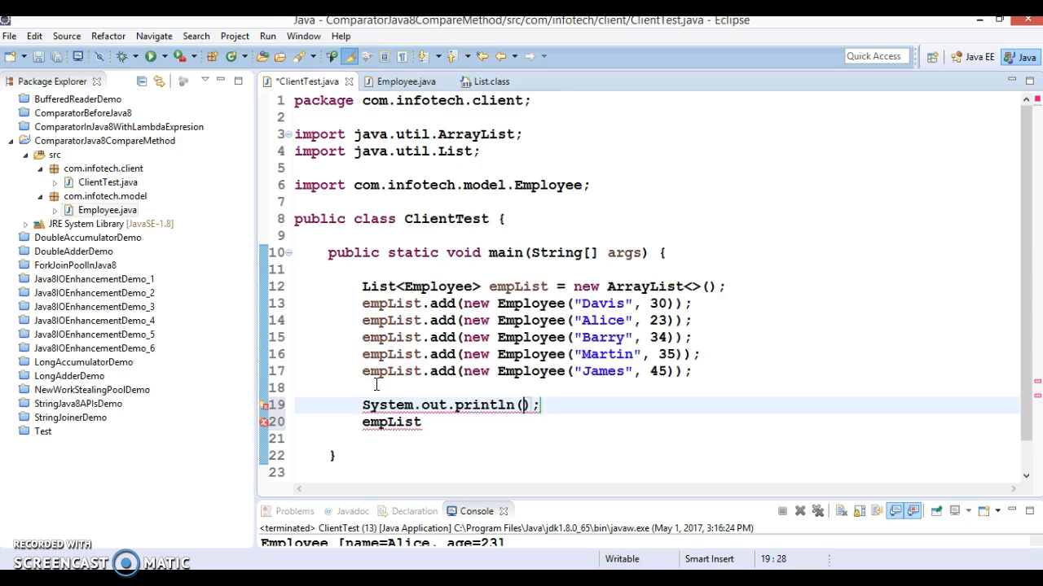
{"action": "type", "text": "\"Before Sorti"}
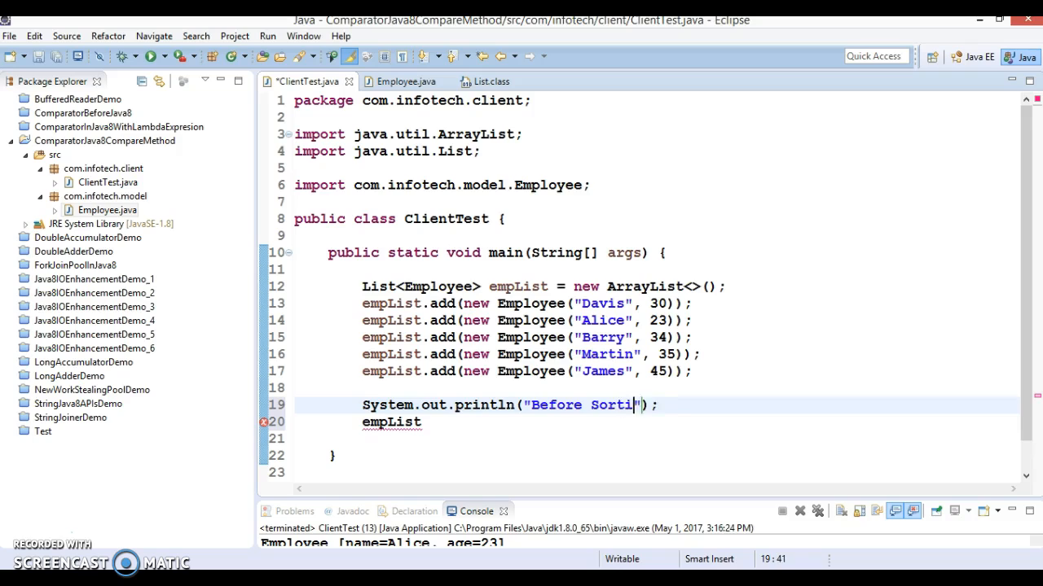
{"action": "type", "text": "ng."}
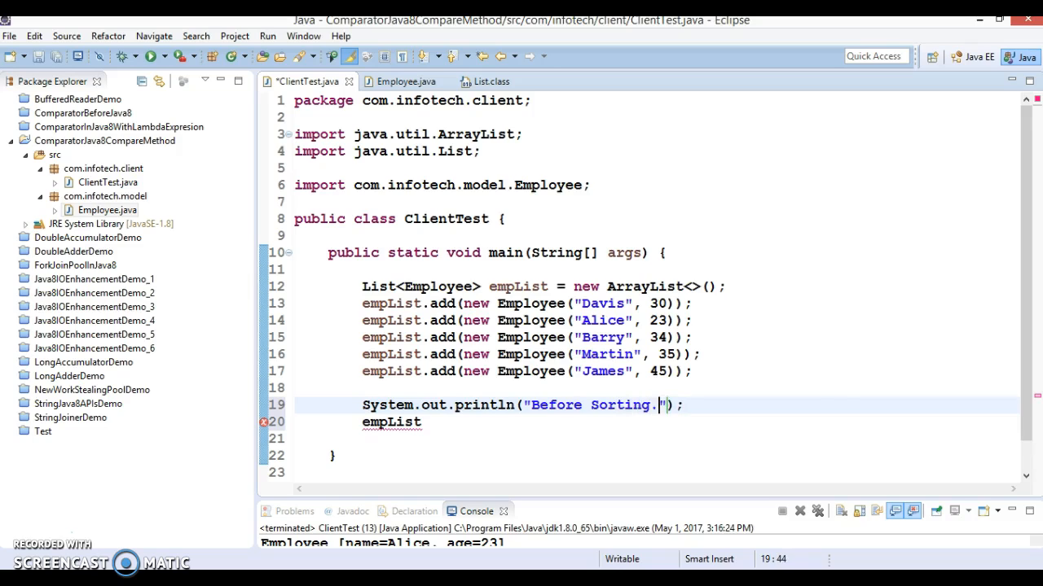
{"action": "type", "text": "..................."}
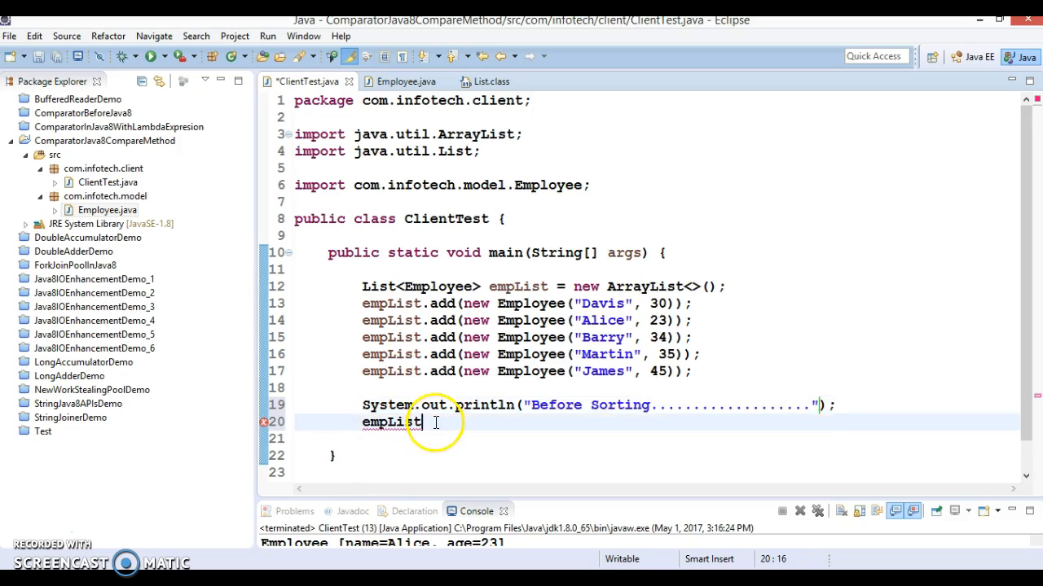
{"action": "type", "text": ".forEach(Sys);"}
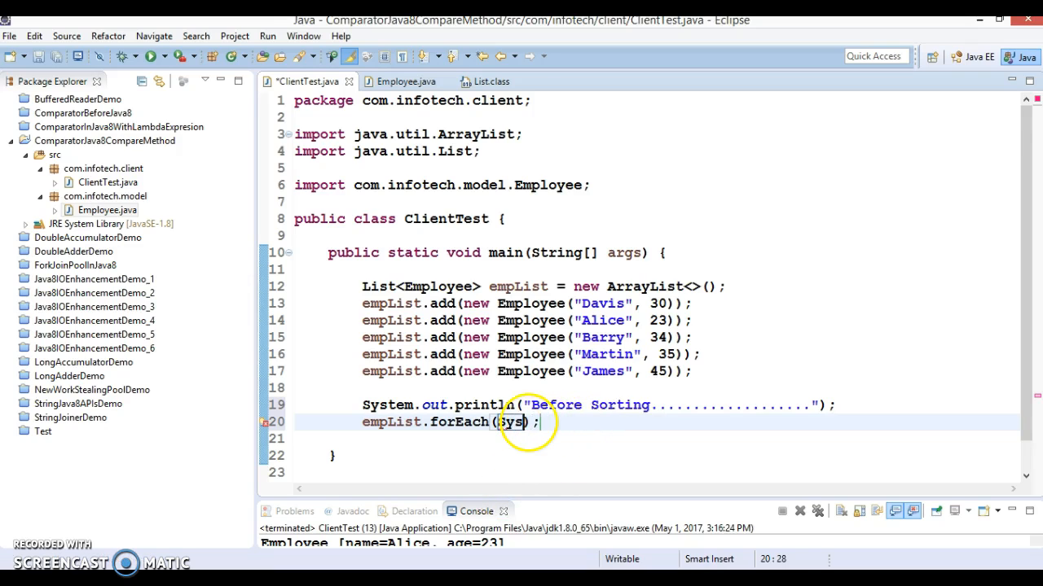
{"action": "type", "text": "System"}
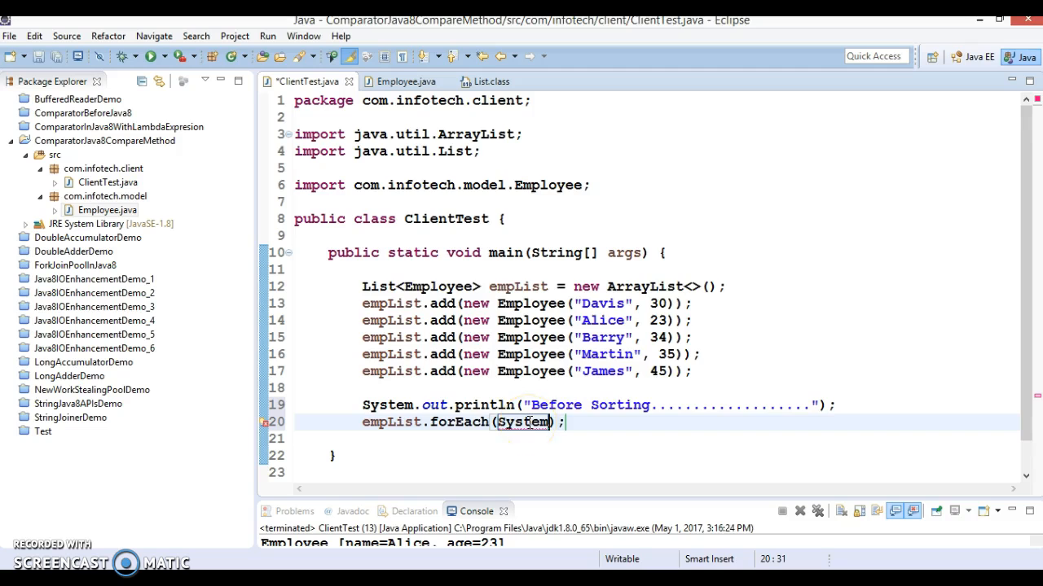
{"action": "type", "text": ".out::prin"}
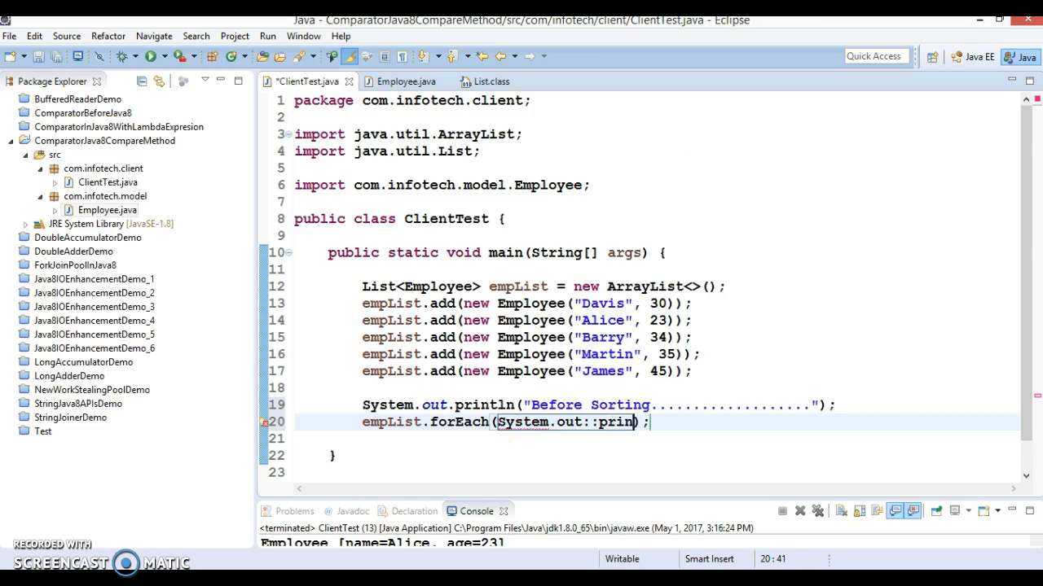
{"action": "type", "text": "tln"}
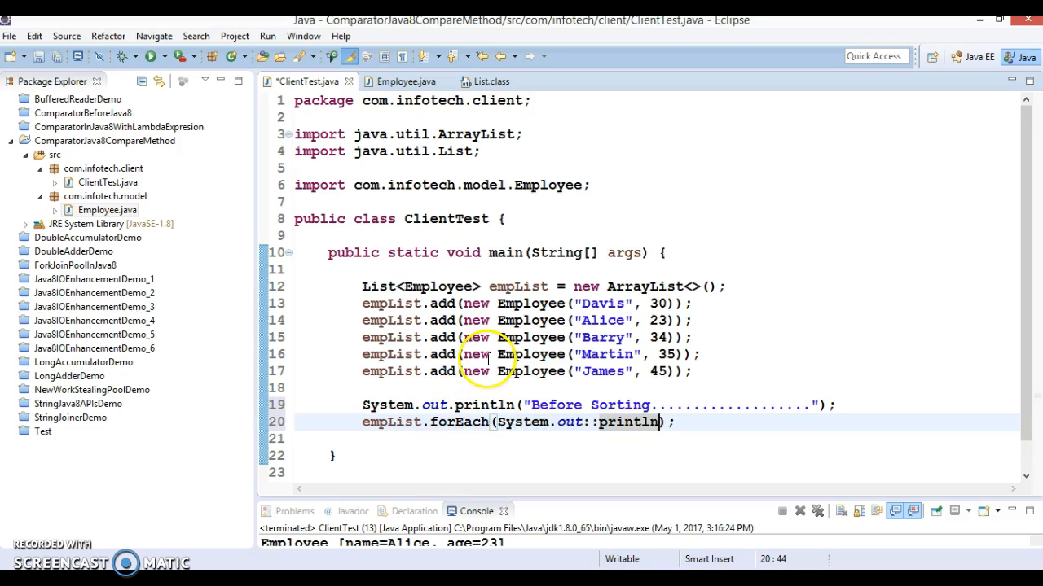
Step: Start an empList.sort() call after the Before Sorting printout
{"action": "left_click_drag", "start_coordinate": [362, 303], "coordinate": [602, 354]}
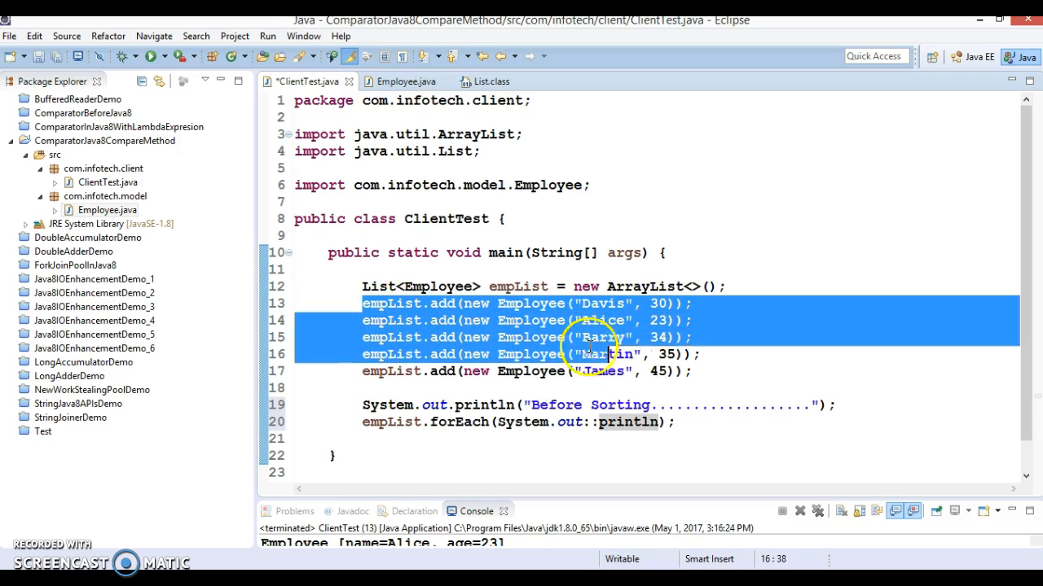
{"action": "left_click", "coordinate": [671, 422]}
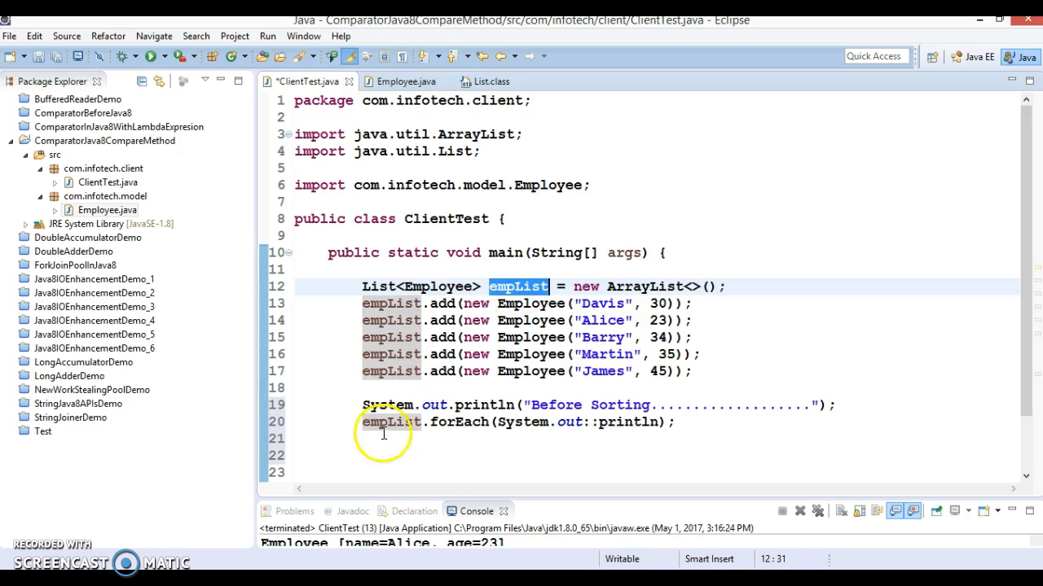
{"action": "type", "text": "empList."}
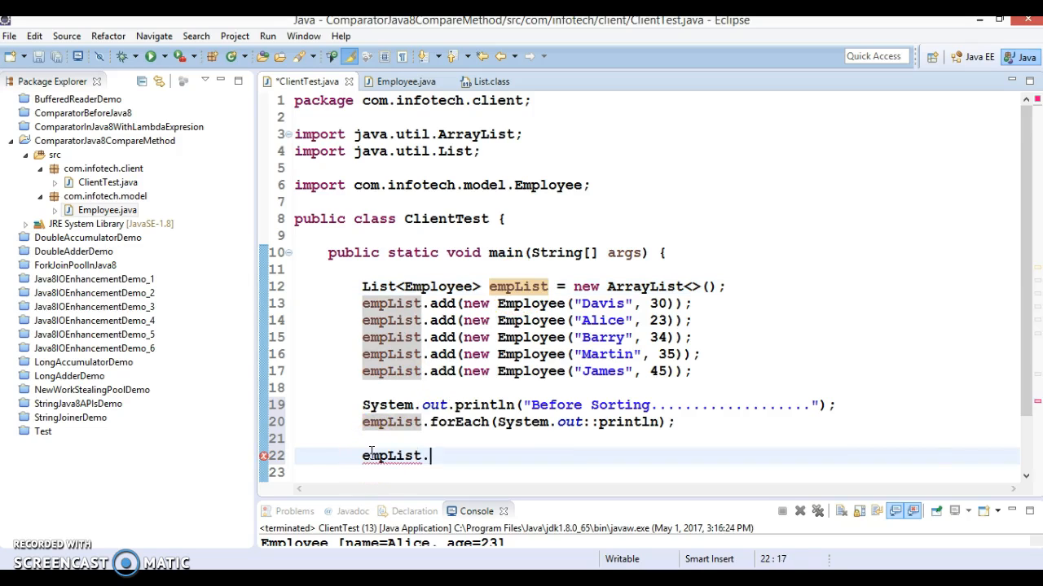
{"action": "type", "text": "sort"}
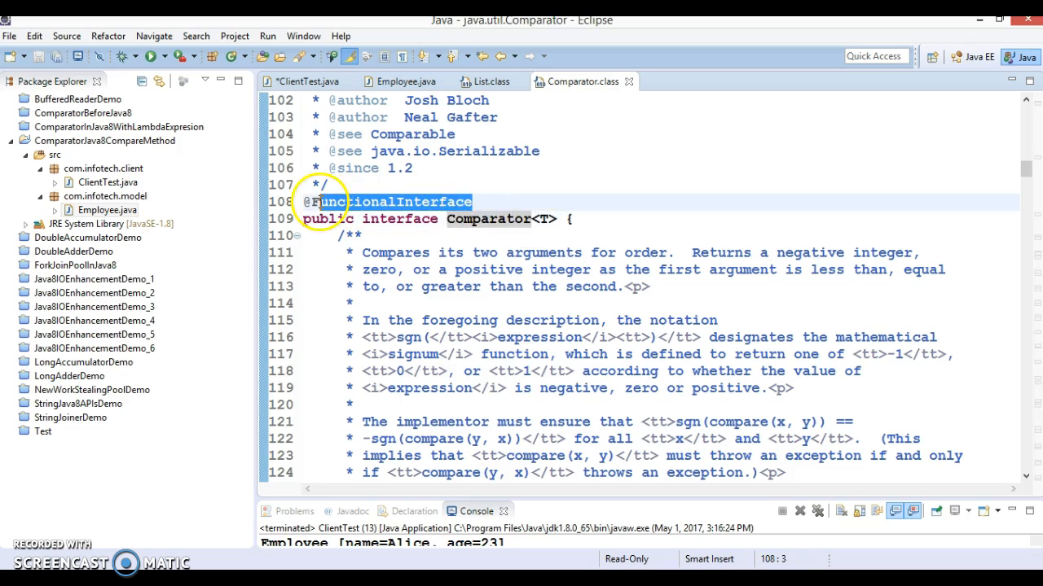
Step: Review how List's default sort uses a Comparator, then return to ClientTest
{"action": "scroll", "scroll_direction": "down", "scroll_amount": 3}
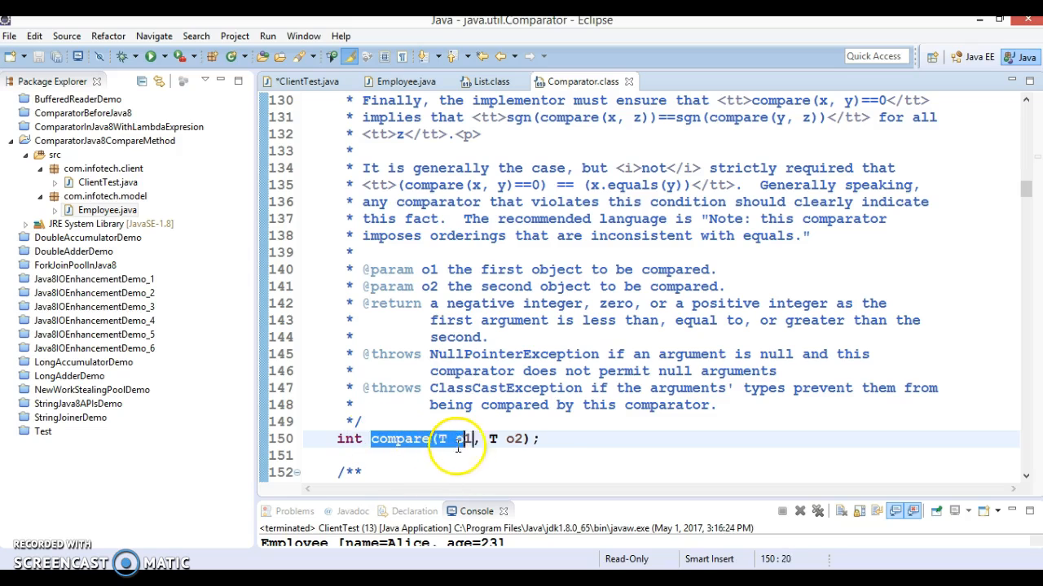
{"action": "left_click", "coordinate": [488, 82]}
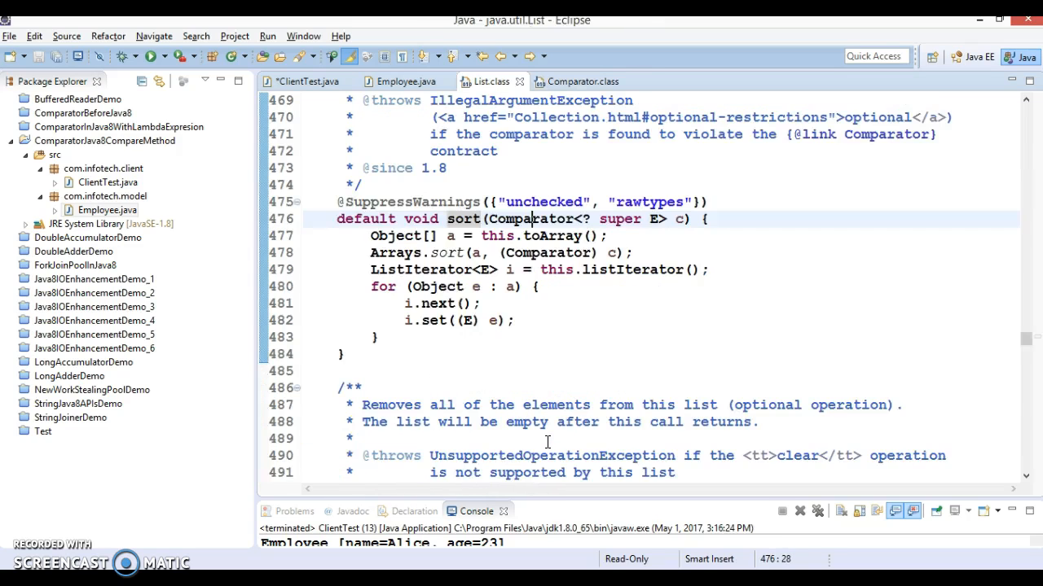
{"action": "left_click", "coordinate": [307, 81]}
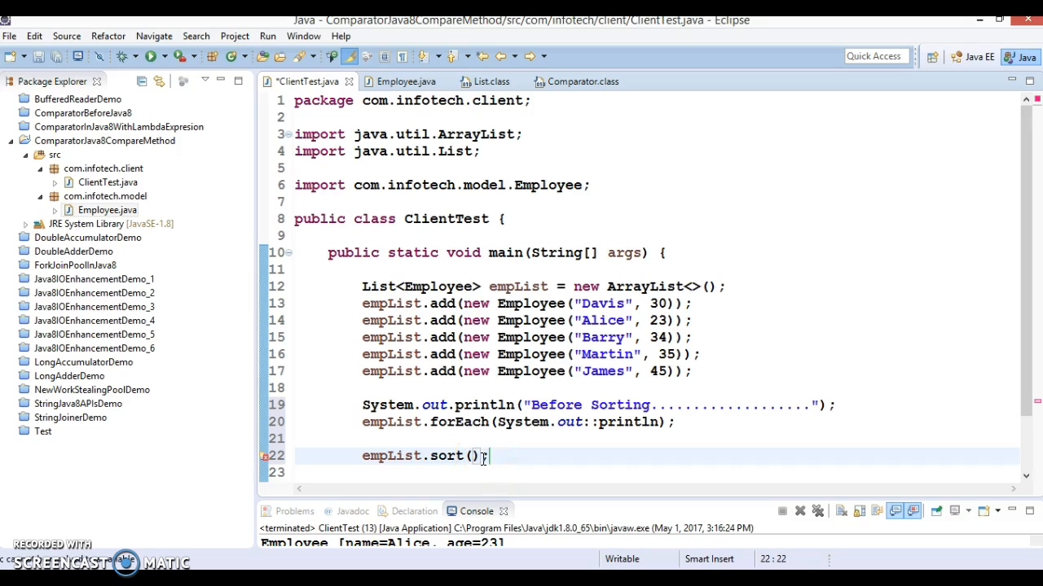
Step: Complete the sort call with lambda (e1,e2)->e1.getName().compareTo(e2.getName())
{"action": "type", "text": "()"}
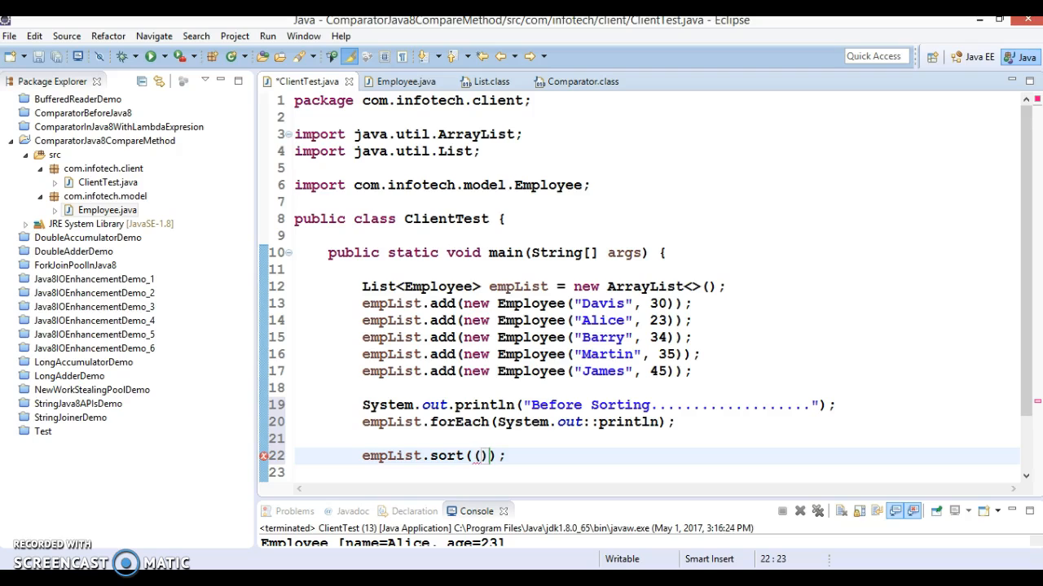
{"action": "type", "text": "e1"}
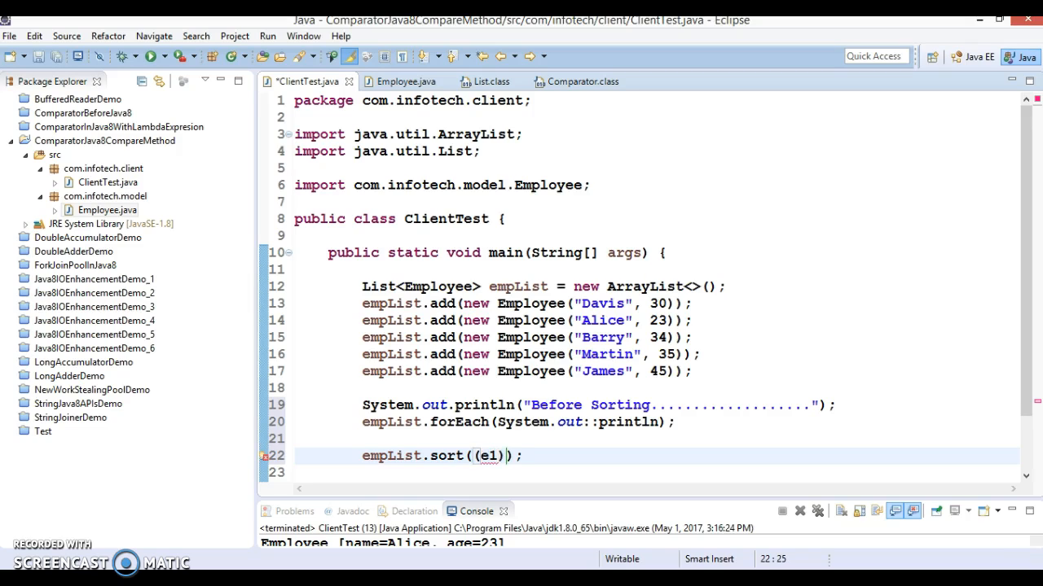
{"action": "type", "text": ","}
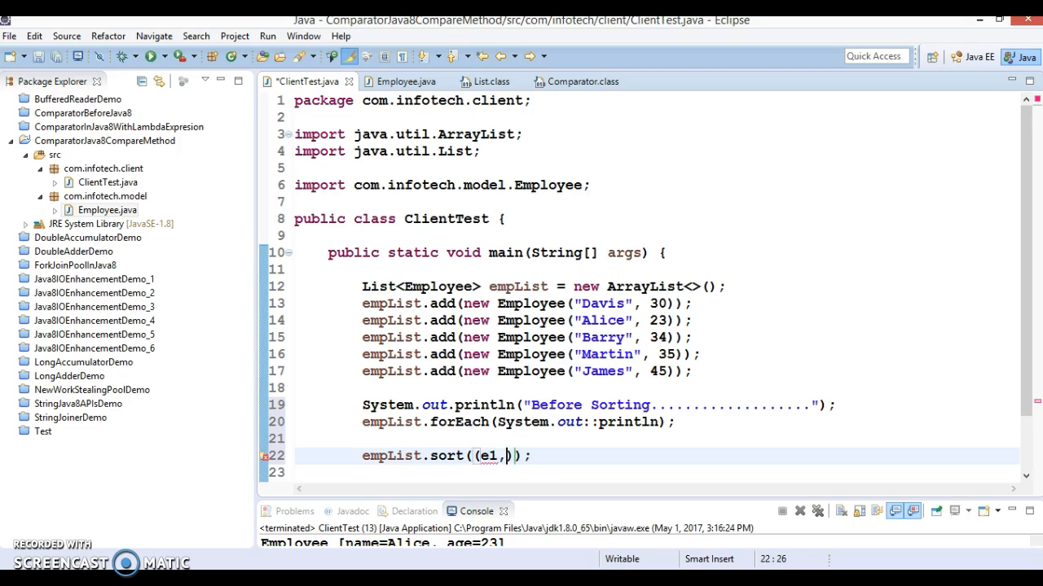
{"action": "type", "text": "e2"}
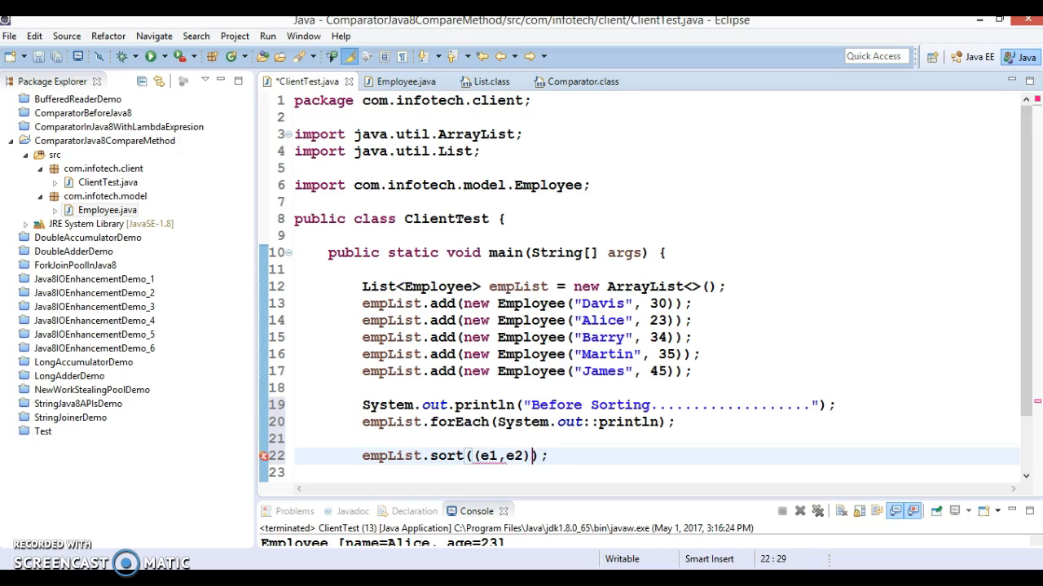
{"action": "type", "text": "->"}
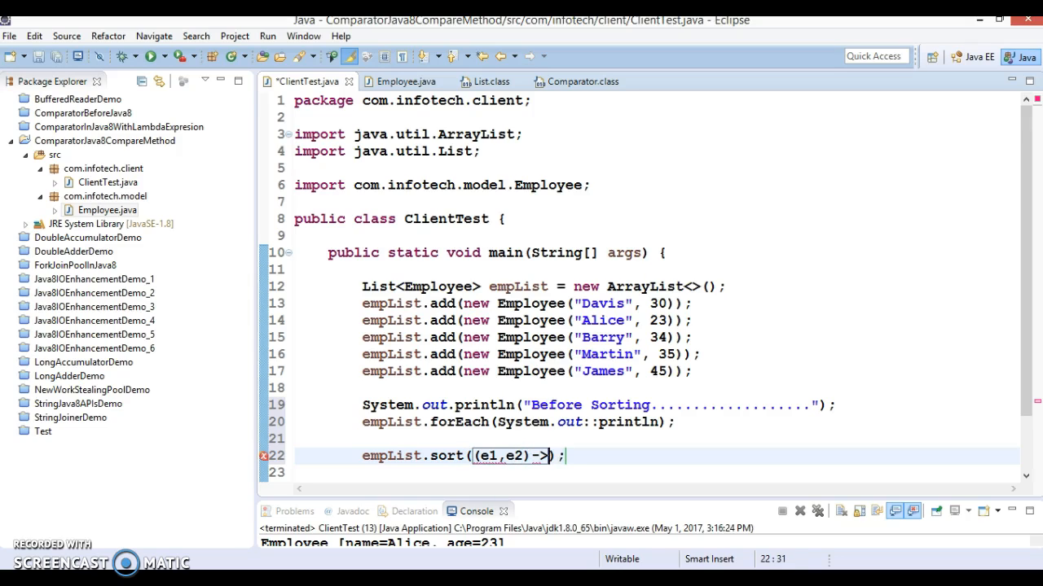
{"action": "type", "text": "e1.getName("}
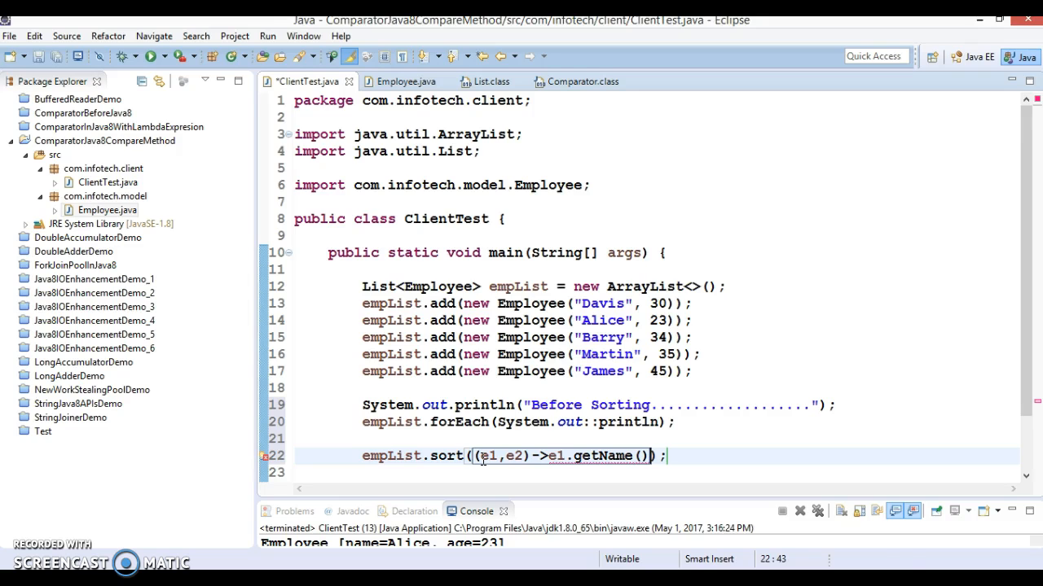
{"action": "type", "text": ".c"}
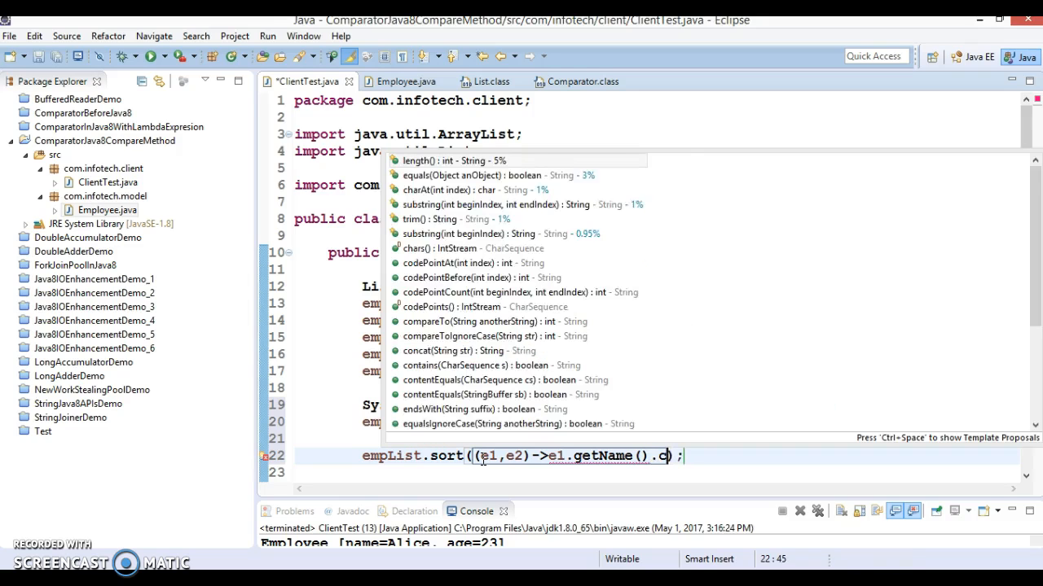
{"action": "type", "text": "ompareTo(e2."}
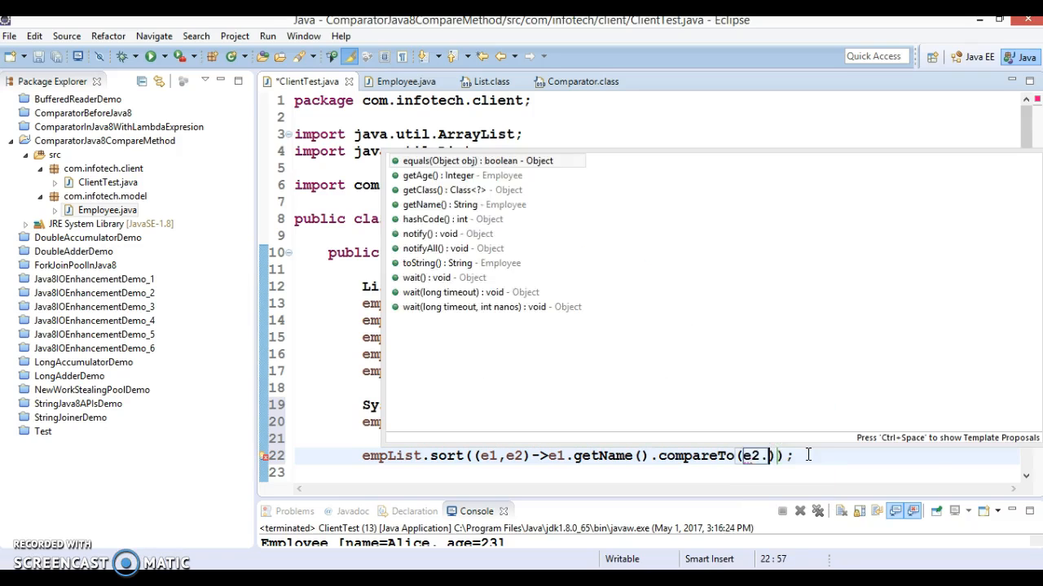
{"action": "type", "text": "getName("}
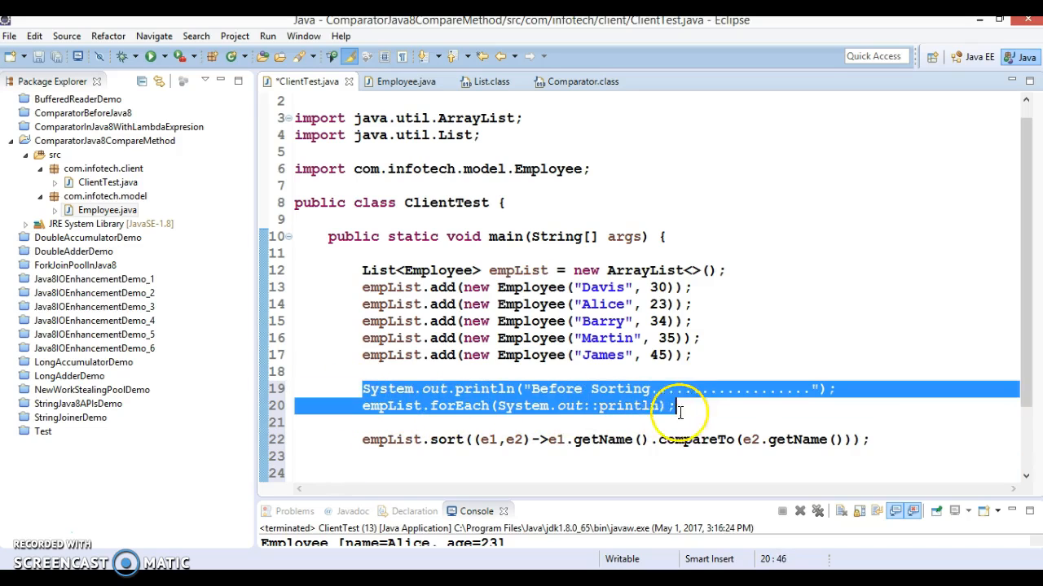
Step: Paste the println and forEach lines below the sort call with an After Sorting heading
{"action": "left_click", "coordinate": [458, 466]}
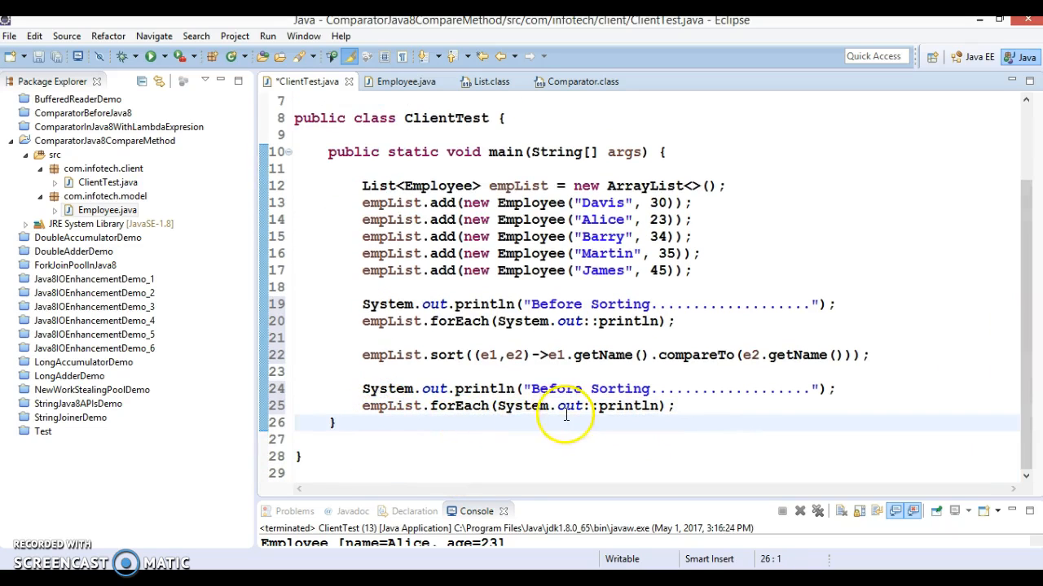
{"action": "type", "text": "After"}
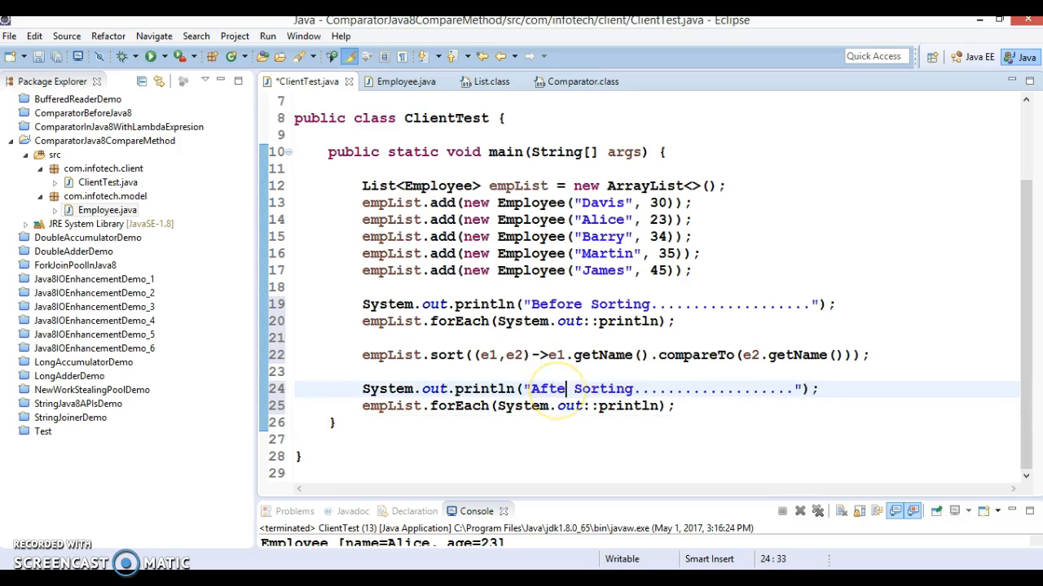
{"action": "right_click", "coordinate": [692, 269]}
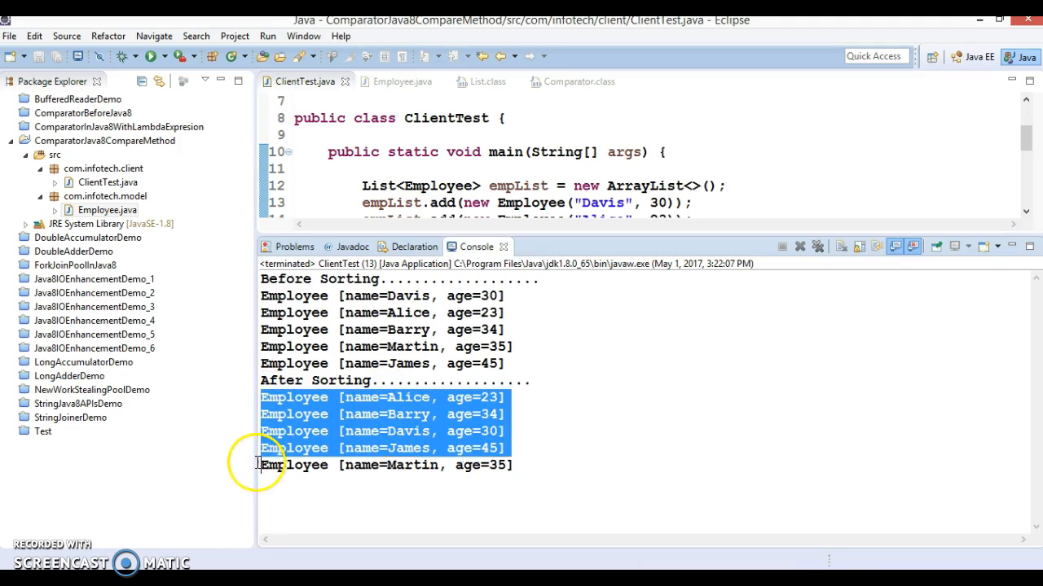
Step: Review the console output beside the forEach and lambda code, then list Comparator's methods
{"action": "double_click", "coordinate": [399, 398]}
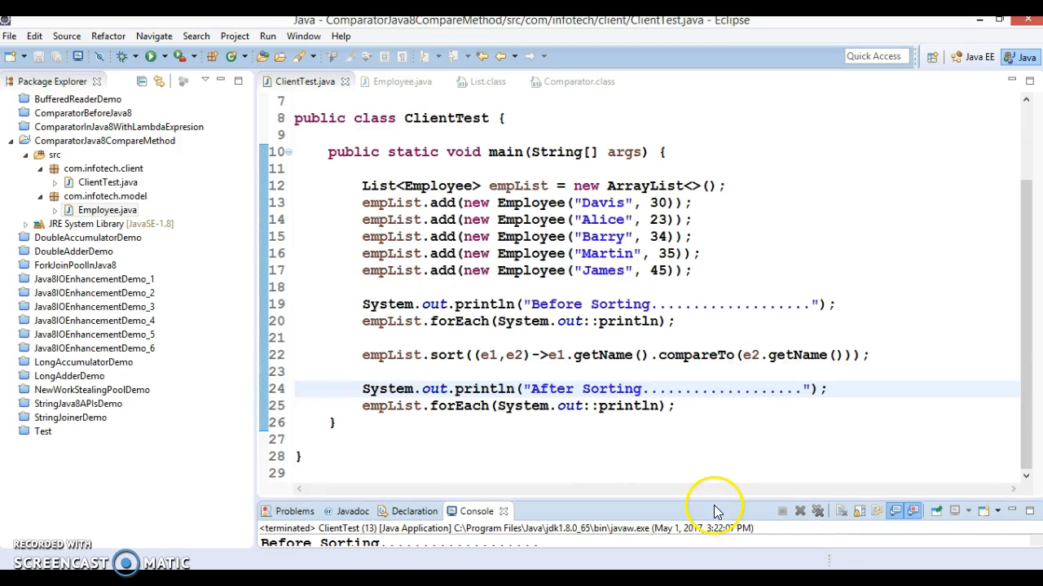
{"action": "double_click", "coordinate": [459, 406]}
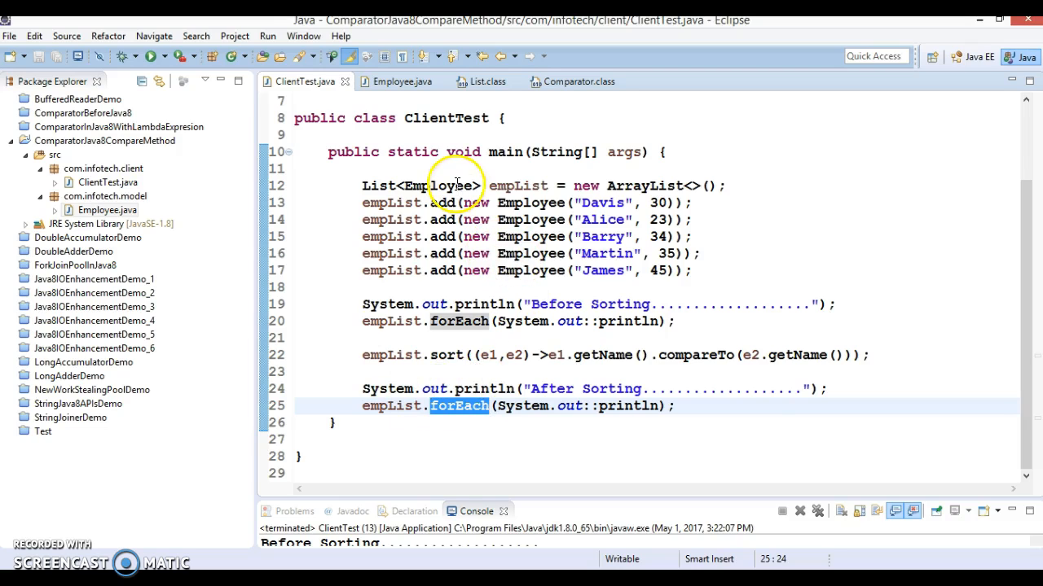
{"action": "double_click", "coordinate": [518, 186]}
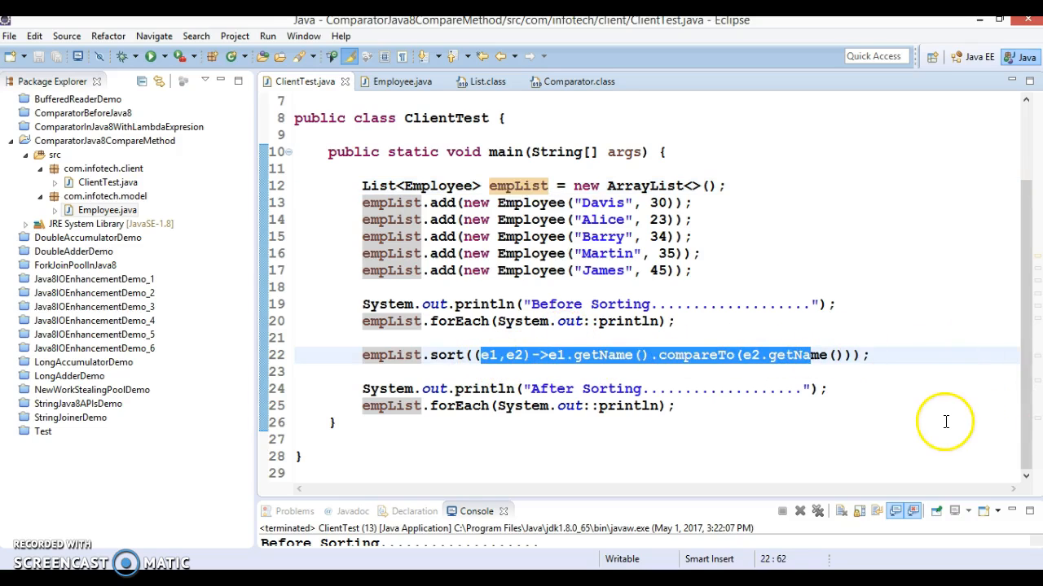
{"action": "mouse_move", "coordinate": [945, 420]}
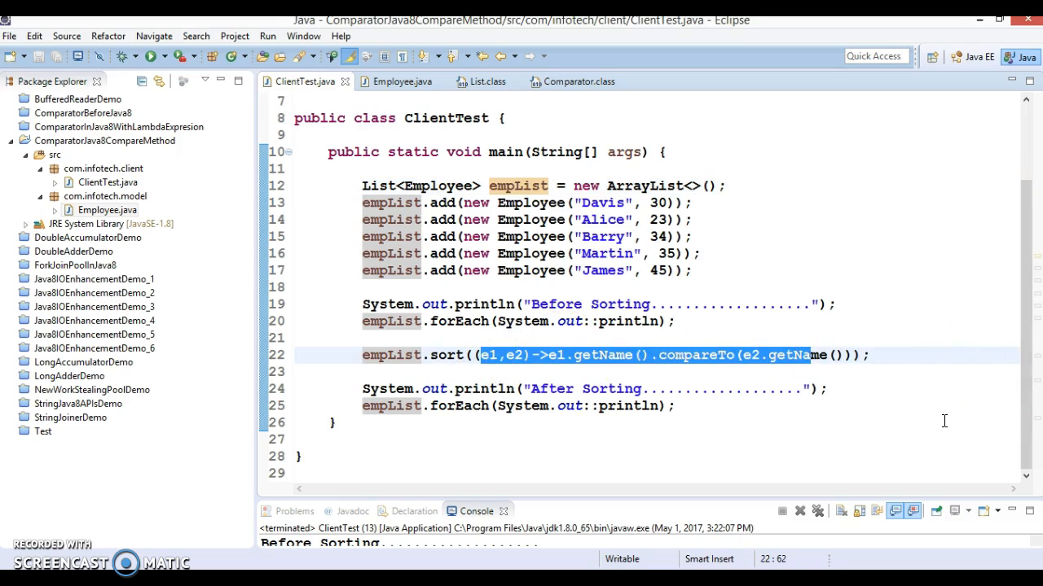
{"action": "left_click", "coordinate": [579, 81]}
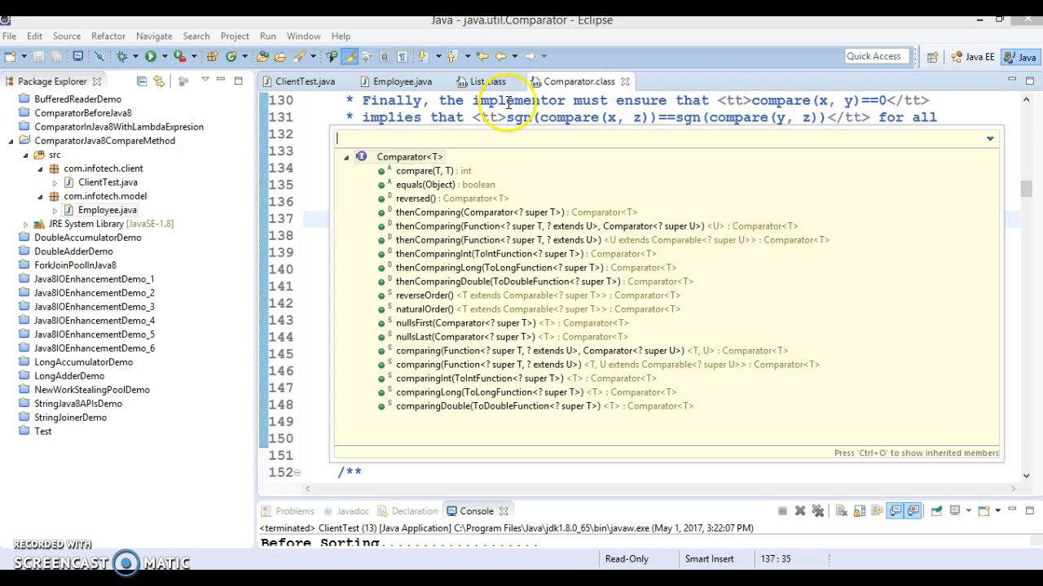
{"action": "left_click", "coordinate": [421, 352]}
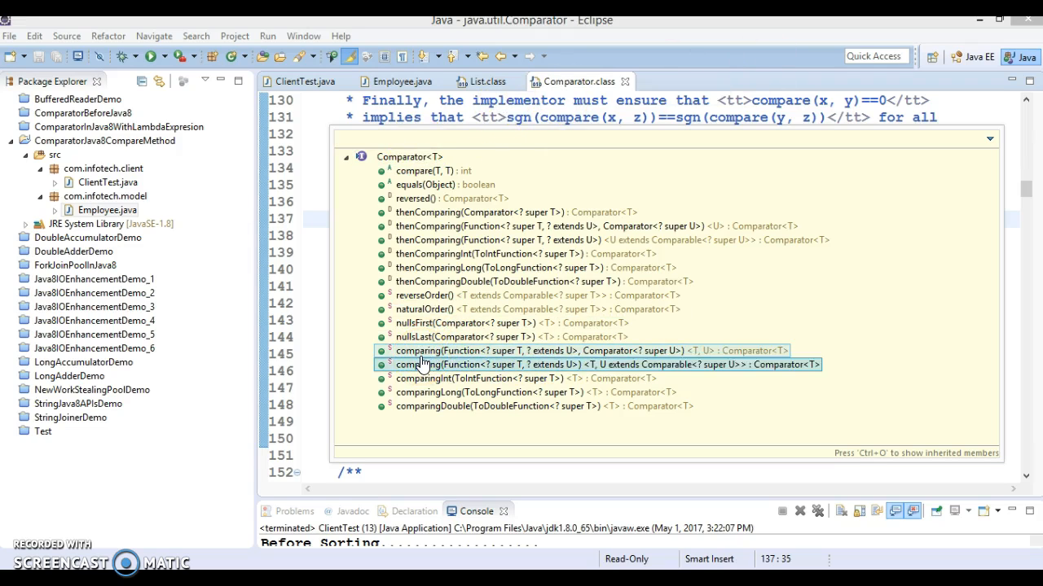
{"action": "left_click", "coordinate": [554, 350]}
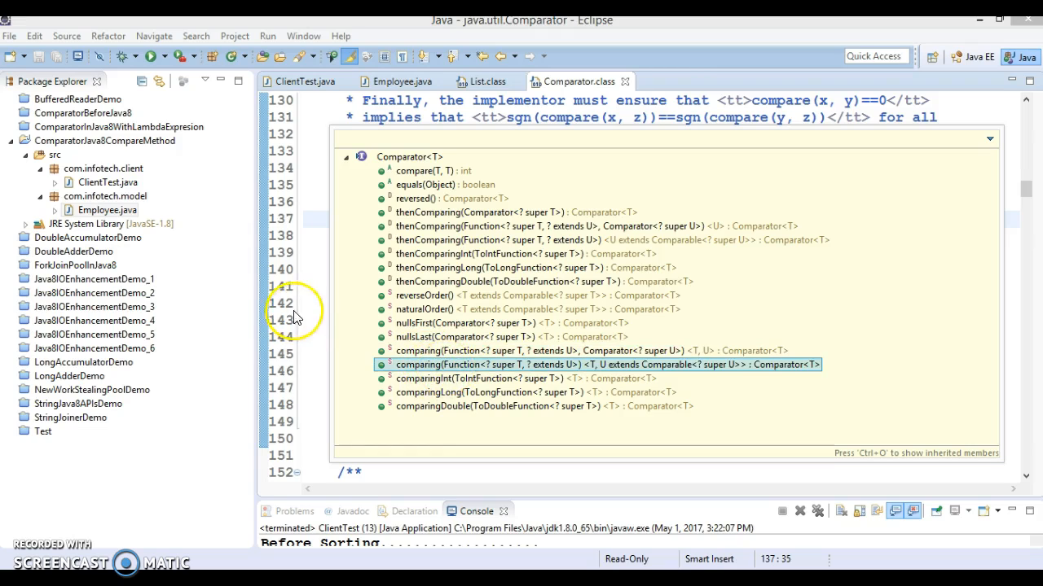
{"action": "left_click", "coordinate": [306, 82]}
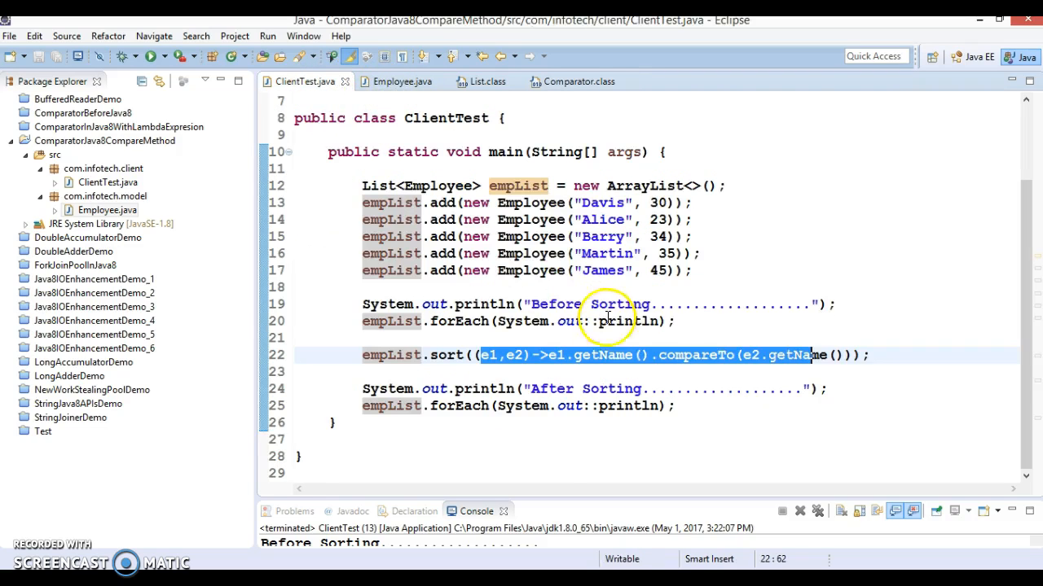
{"action": "mouse_move", "coordinate": [805, 286]}
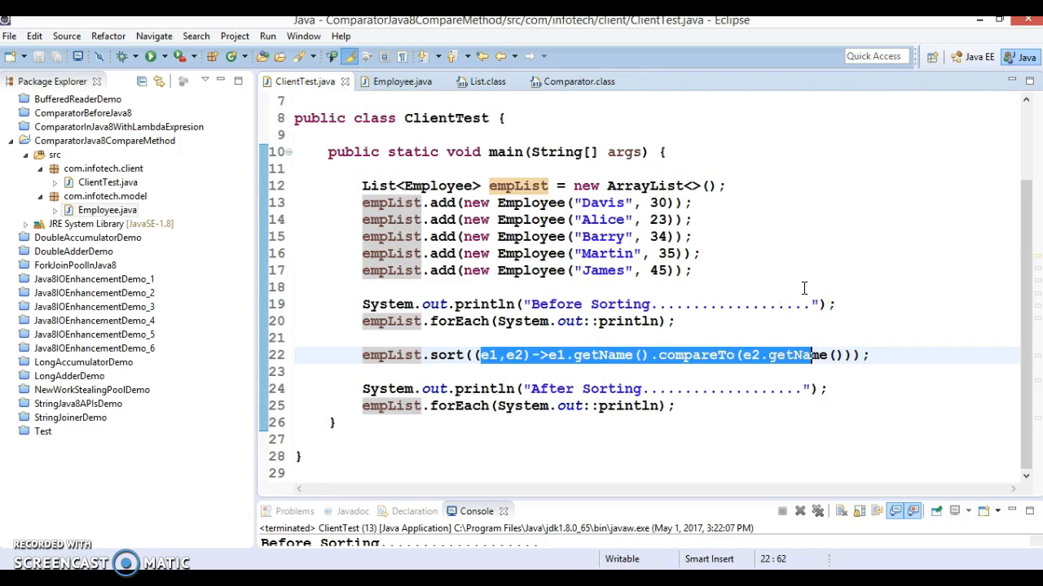